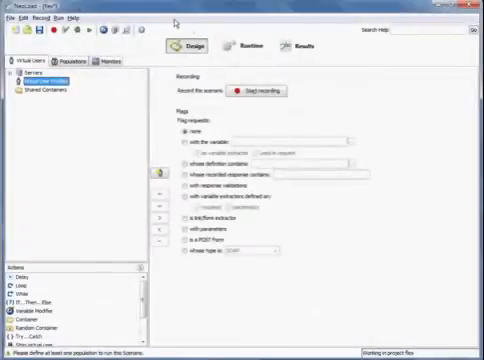
Open recording setup for a new virtual user, with browser launch and cache clearing.
click(252, 91)
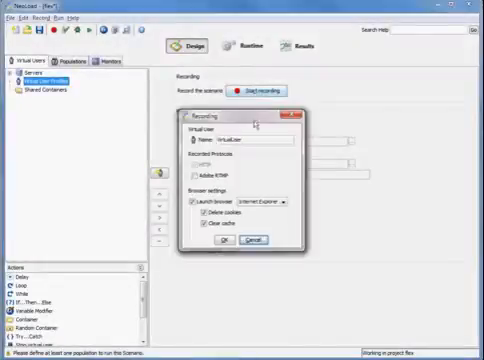
Record DBUser through Home and Search for employee, querying 'select * from EMPLOYEE', then stop.
text(DBUser)
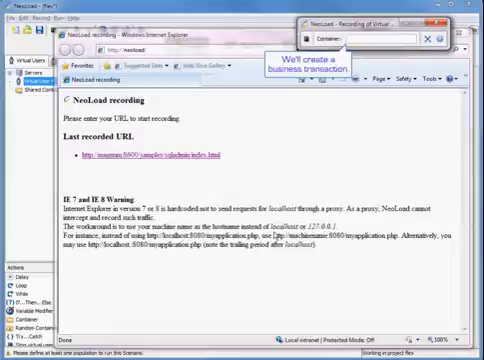
text(Home)
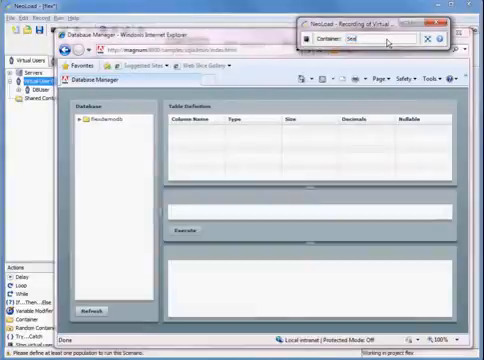
text(Search for employee)
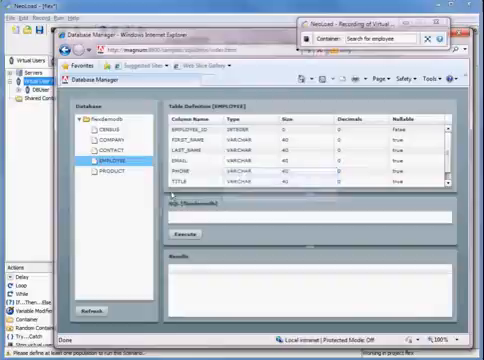
text(select * from EMPLOYEE)
text(address)
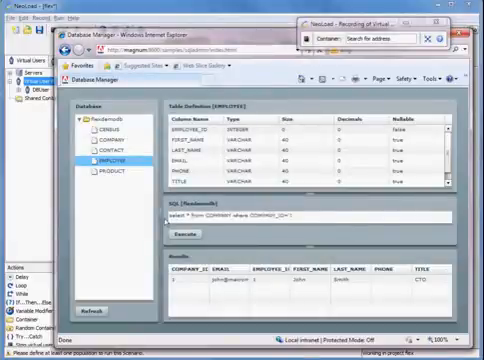
click(174, 223)
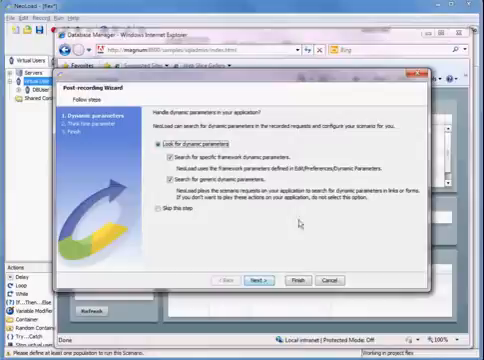
Finish the Post-recording Wizard to show the DBUser profile with its three containers.
click(300, 279)
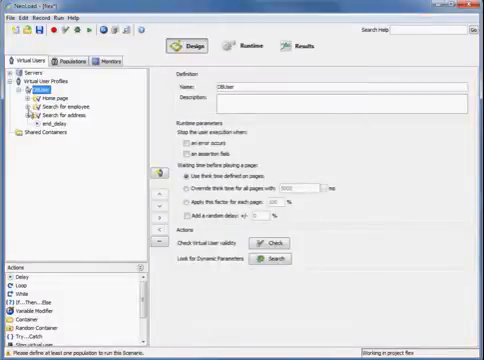
Expand the DBUser tree and scroll through executeSQL's AMF XML under Search for employee.
click(33, 96)
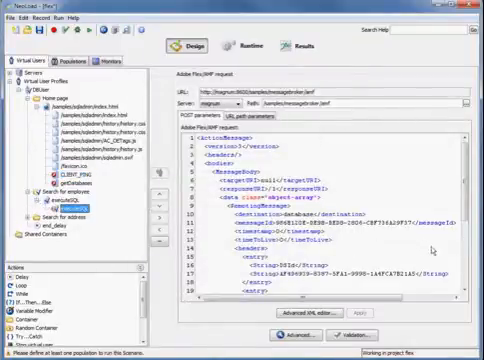
scroll(down, 3)
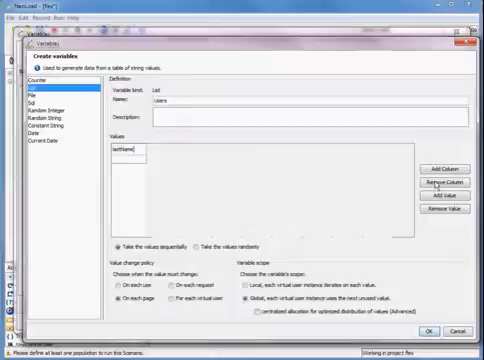
Add another value to the Users lastName column and save the variable.
click(438, 196)
text(Smith)
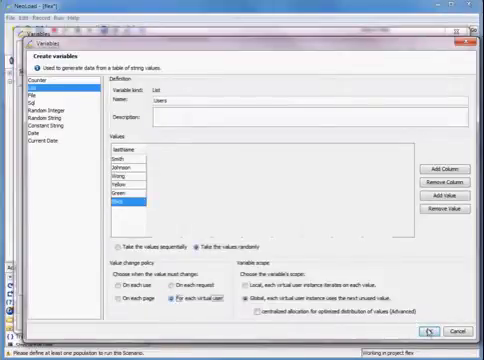
click(434, 330)
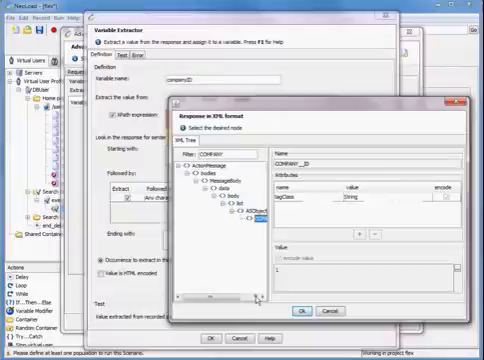
Pick the COMPANY_ID node as the value extracted into companyID.
click(242, 222)
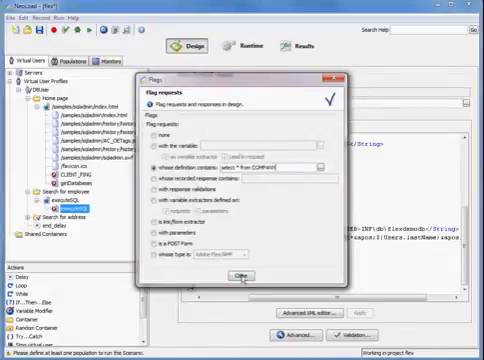
Close the flagging settings and scroll to the flagged executeSQL_1 request.
click(242, 273)
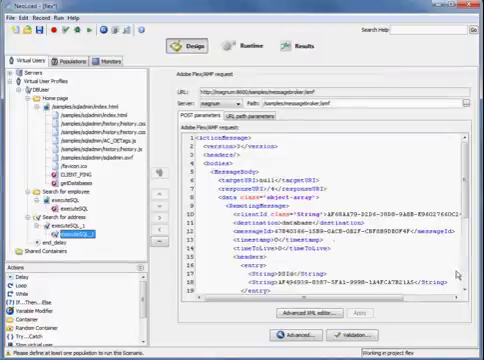
scroll(down, 3)
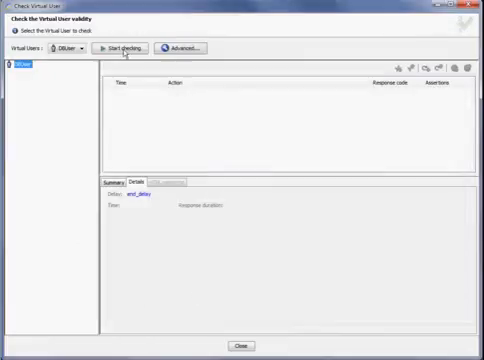
Start checking the DBUser virtual user in Check Virtual User.
click(124, 48)
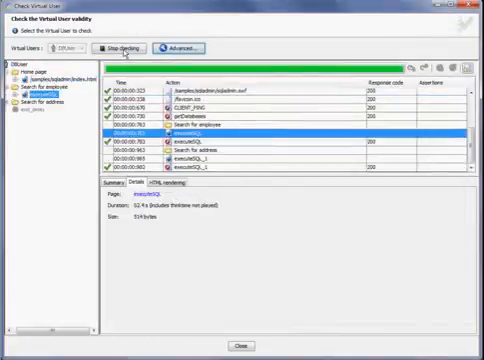